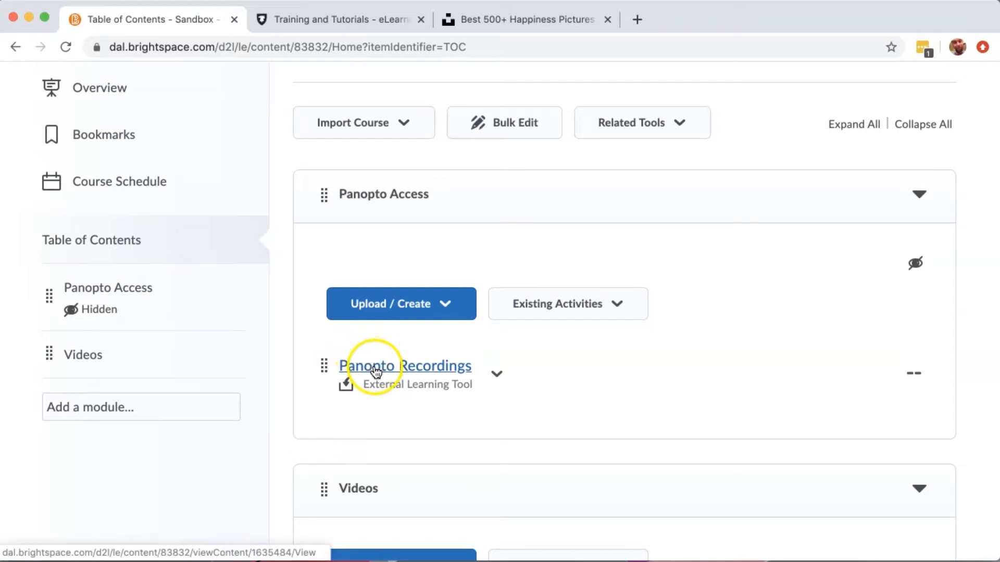
Step: Open Panopto Recordings from the Table of Contents and expand the Create options
left_click(404, 366)
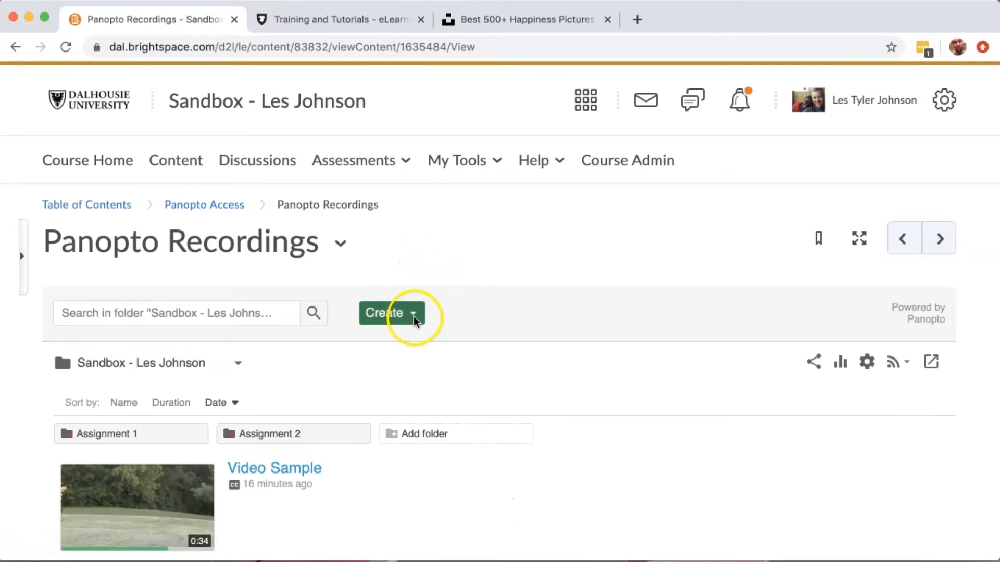
left_click(391, 313)
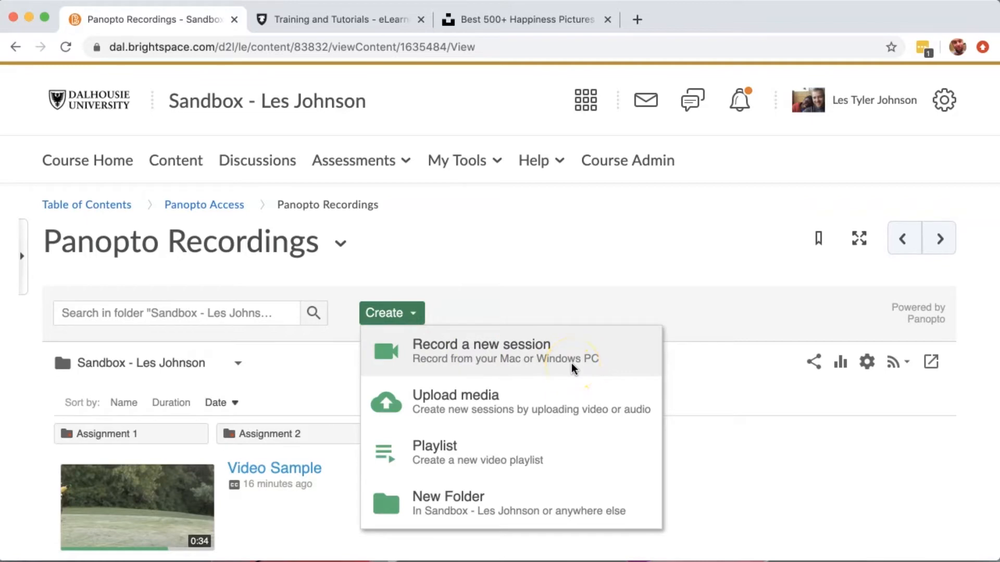
Step: Choose Record a new session and let the browser launch the Panopto recorder
left_click(481, 351)
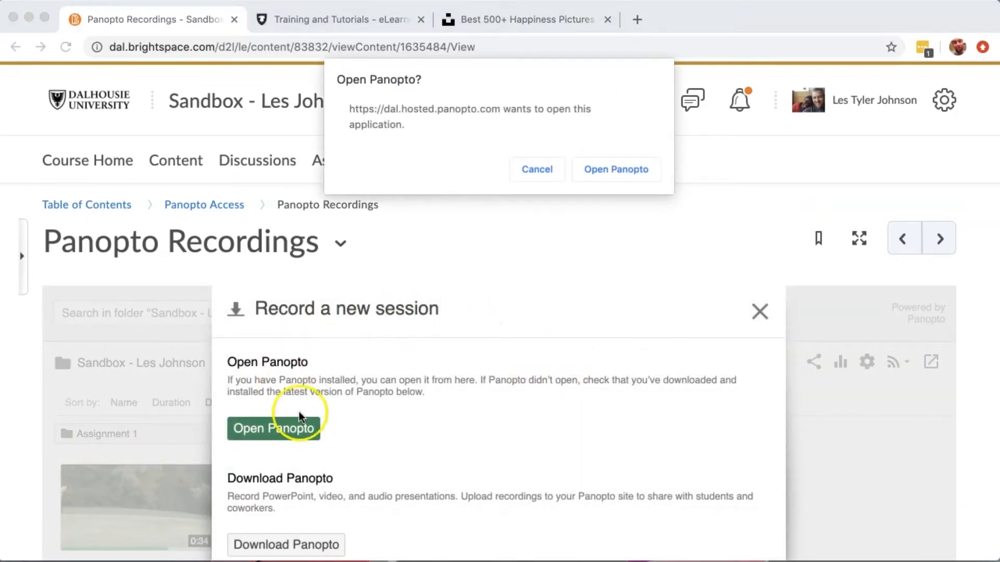
mouse_move(335, 545)
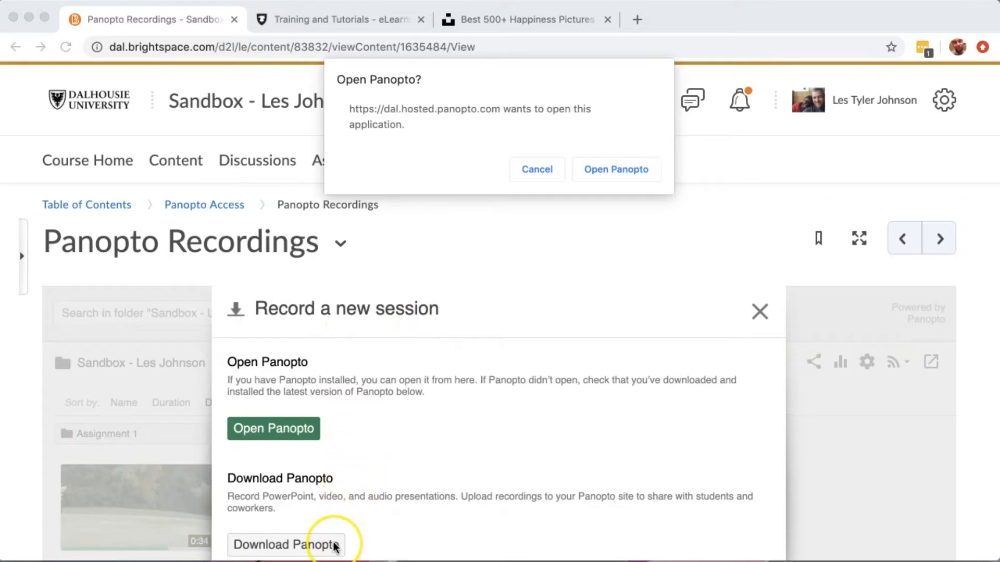
mouse_move(339, 454)
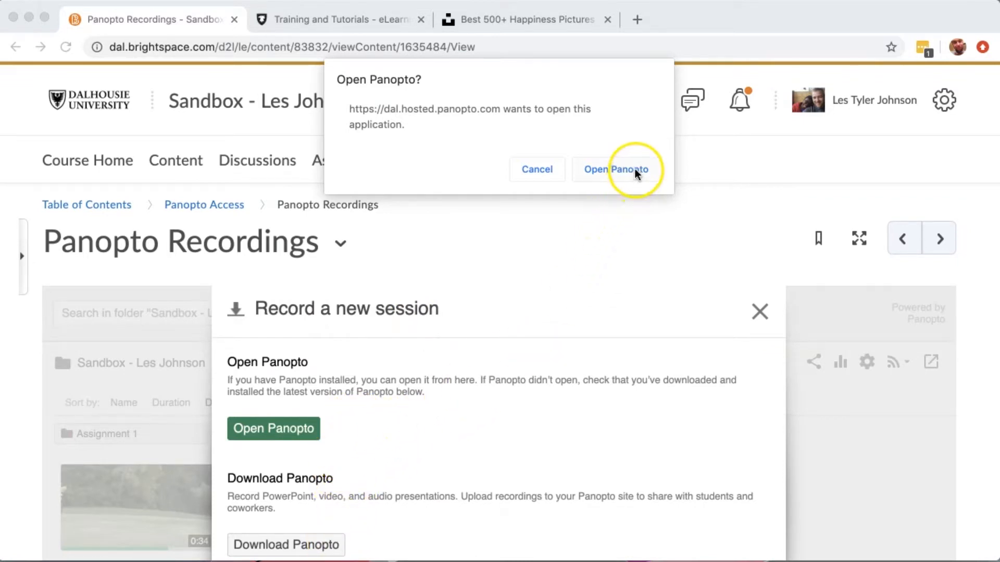
left_click(616, 170)
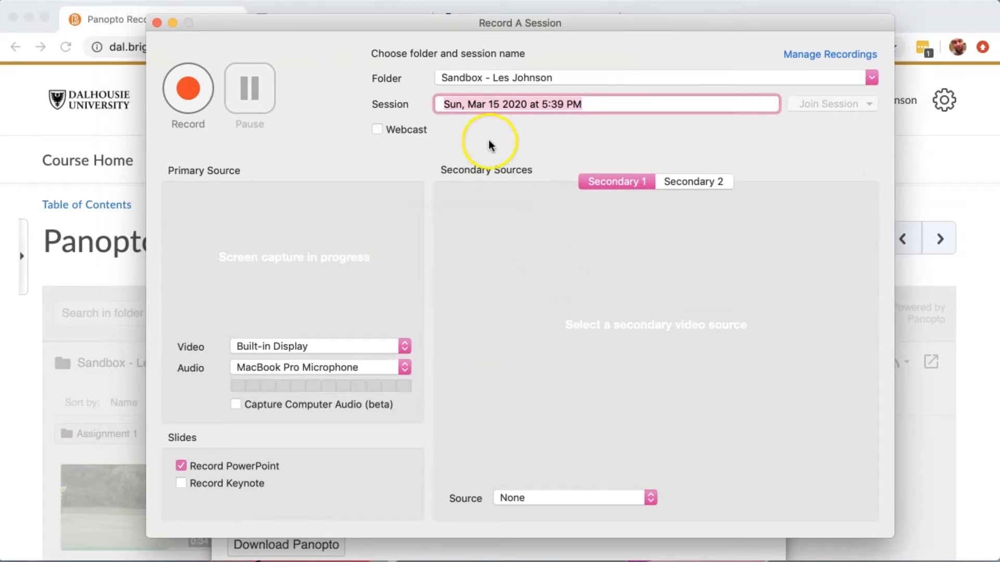
mouse_move(421, 220)
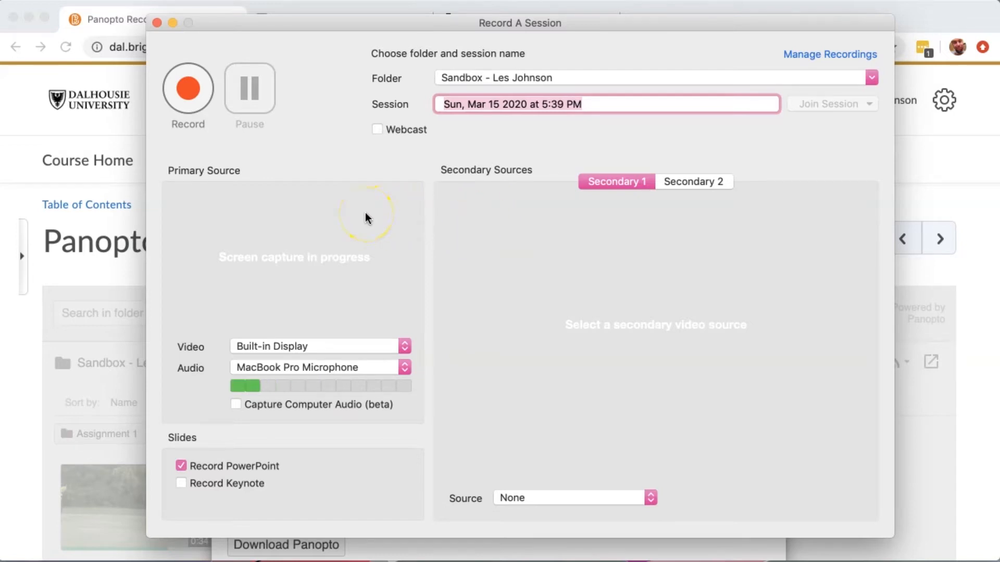
mouse_move(348, 345)
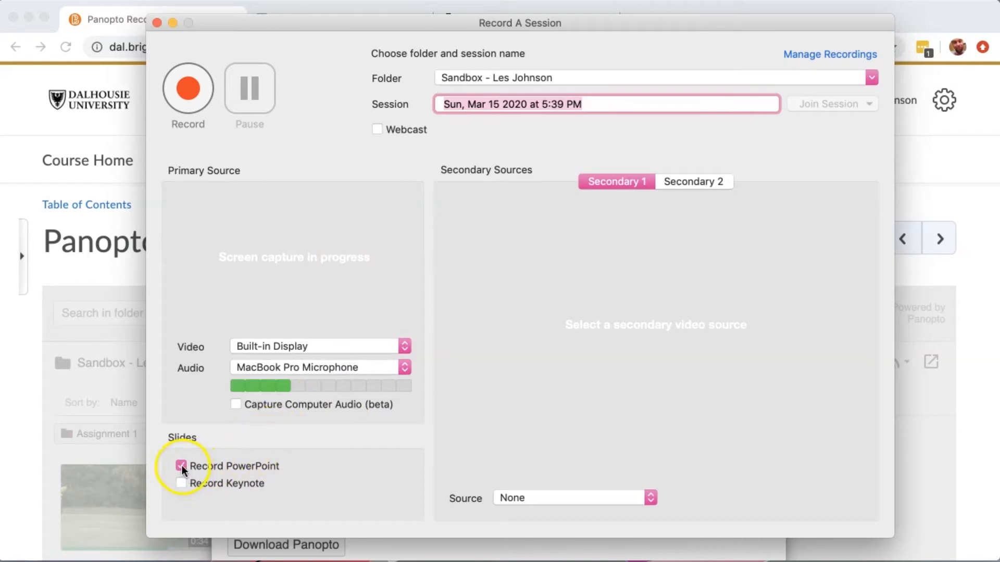
Step: Turn off Record PowerPoint so only screen and microphone are captured
left_click(181, 467)
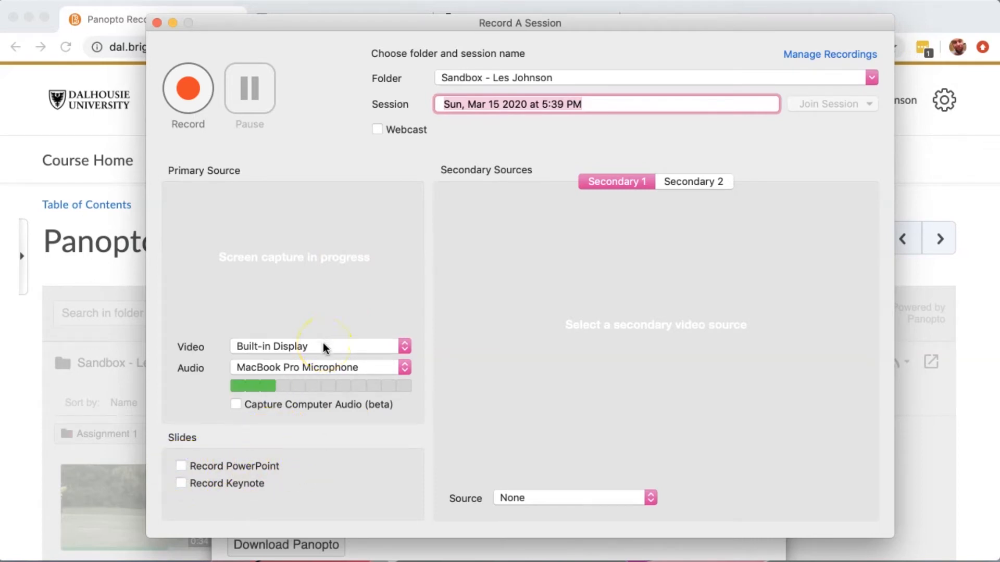
mouse_move(258, 279)
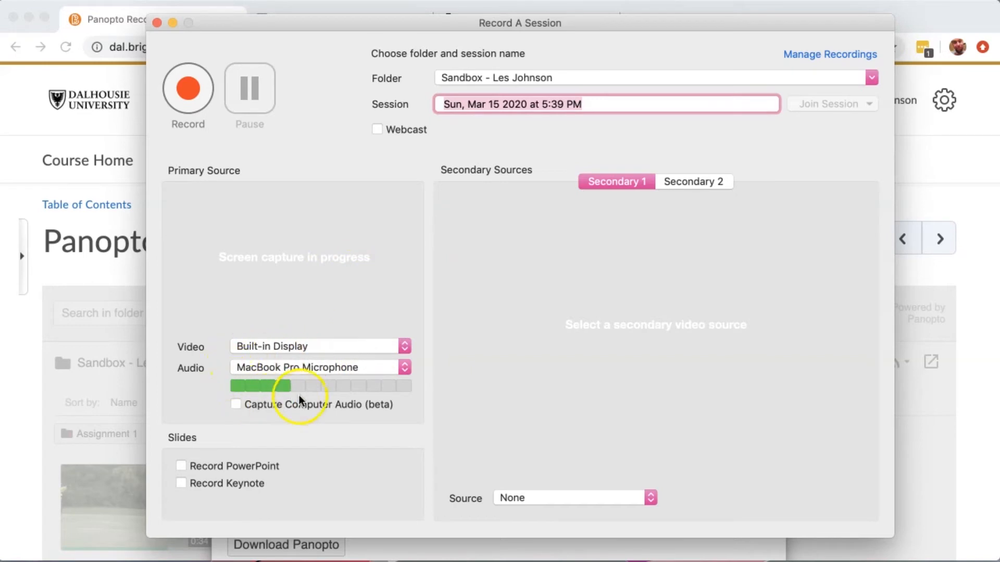
mouse_move(213, 119)
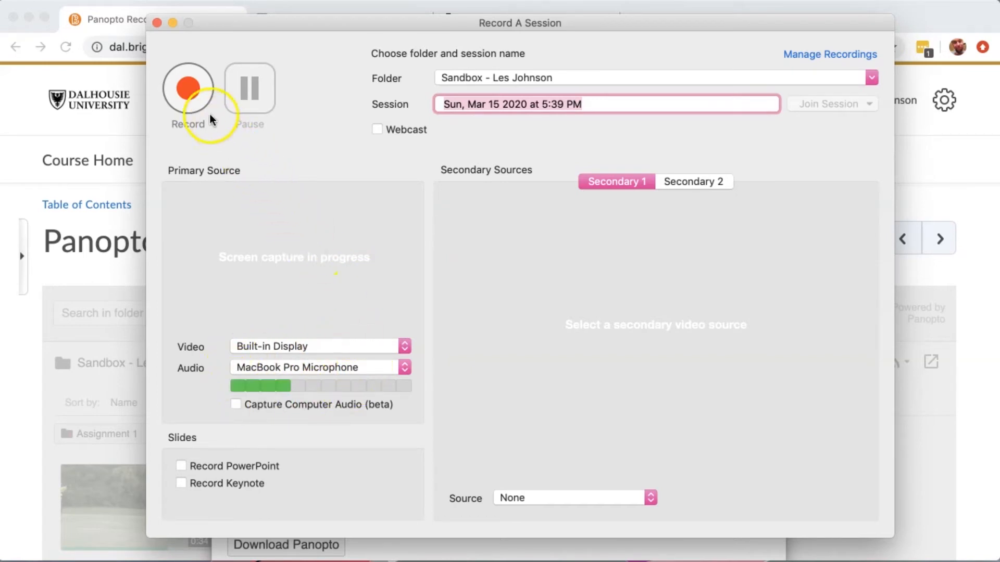
Step: Start recording the Sandbox session and get the recorder out of the way
left_click(187, 87)
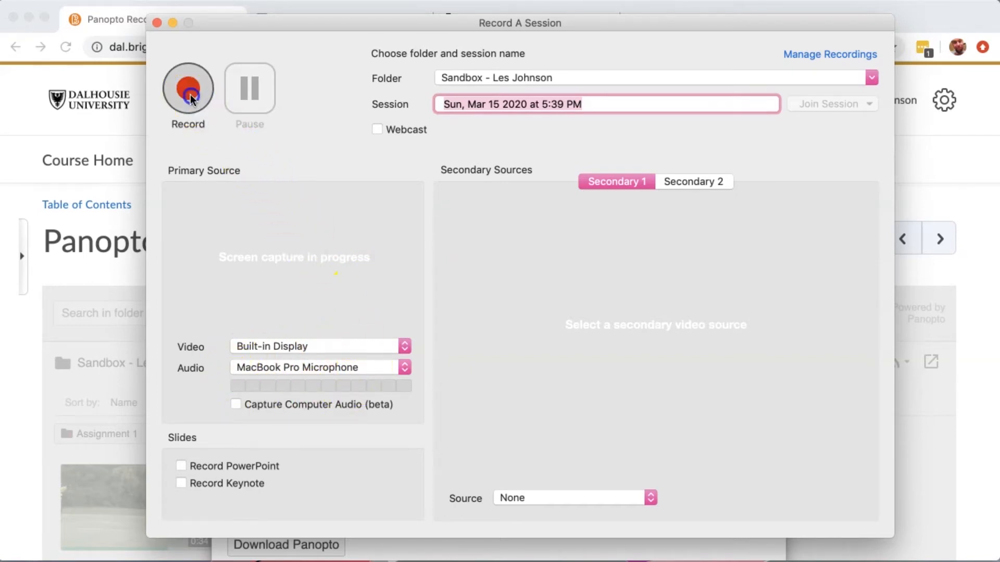
left_click(187, 88)
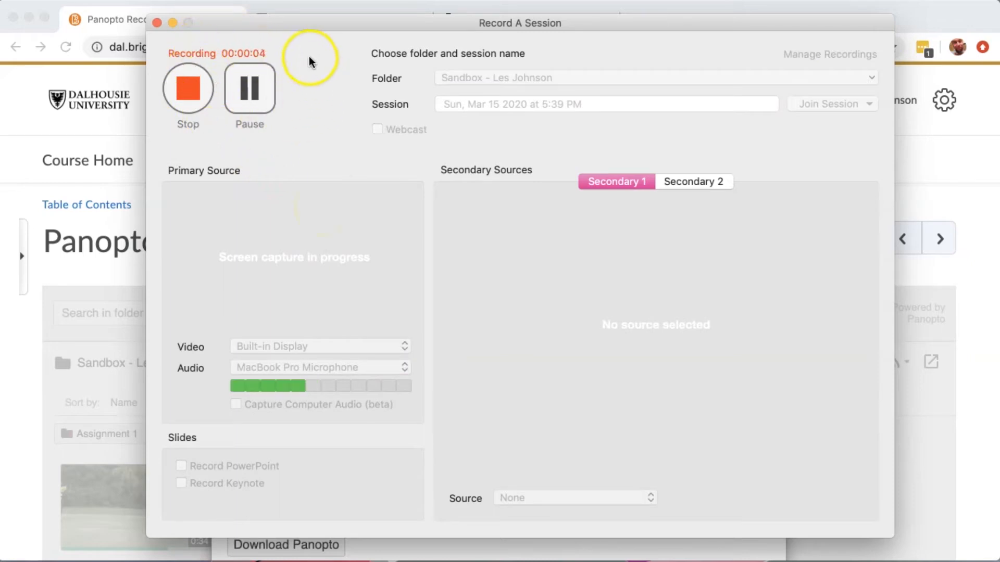
mouse_move(274, 59)
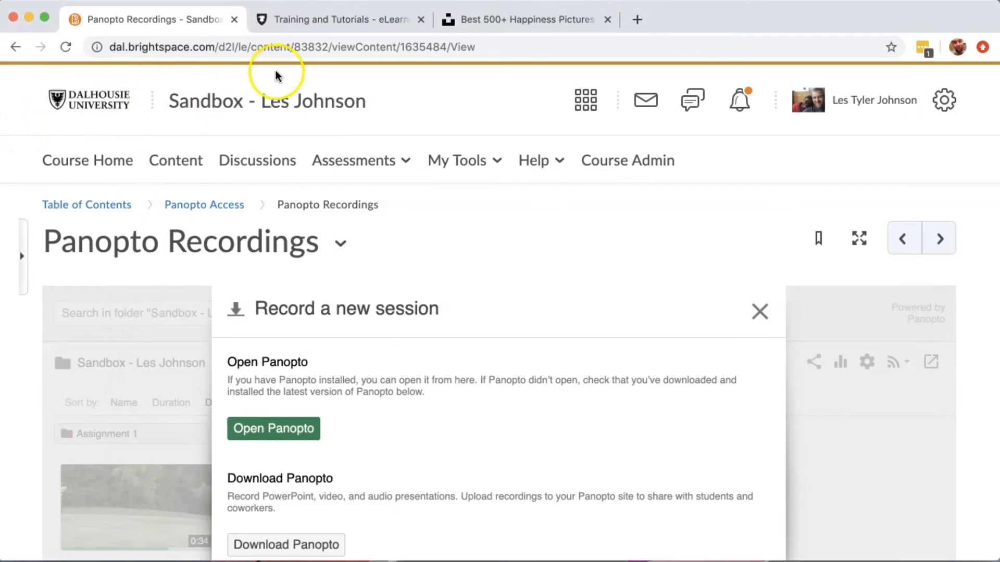
Step: Browse the eLearning Instructional Tools page and Unsplash happiness photos while recording
left_click(331, 19)
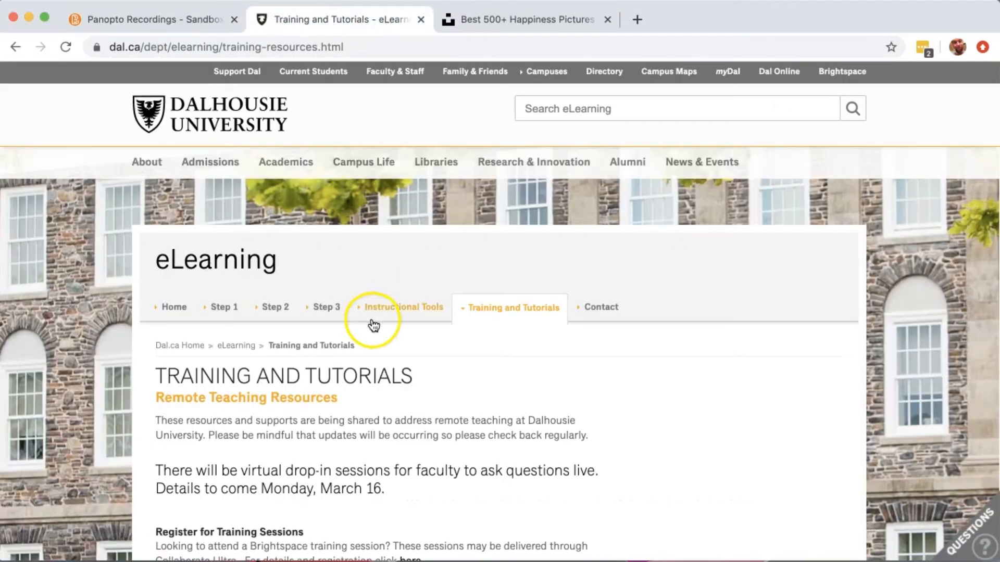
left_click(402, 306)
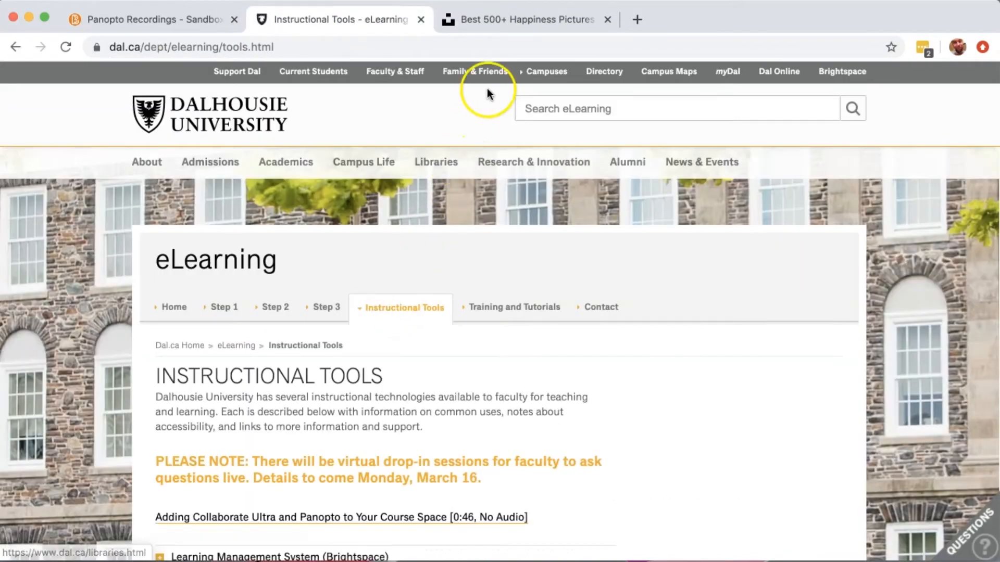
left_click(527, 19)
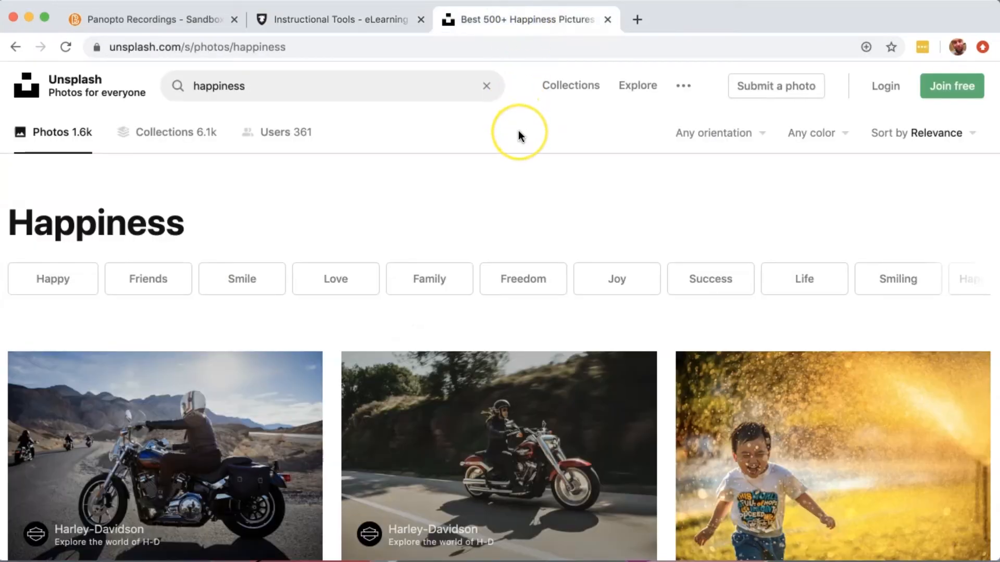
scroll("down", 3)
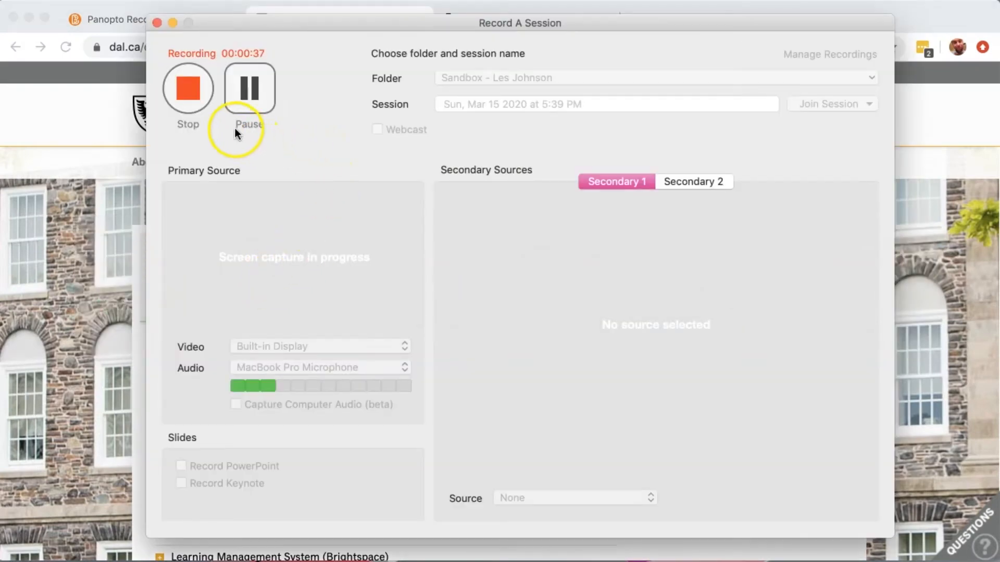
Step: Stop the recording, name it 'Video Sample 2' and upload it to the Sandbox folder
left_click(187, 87)
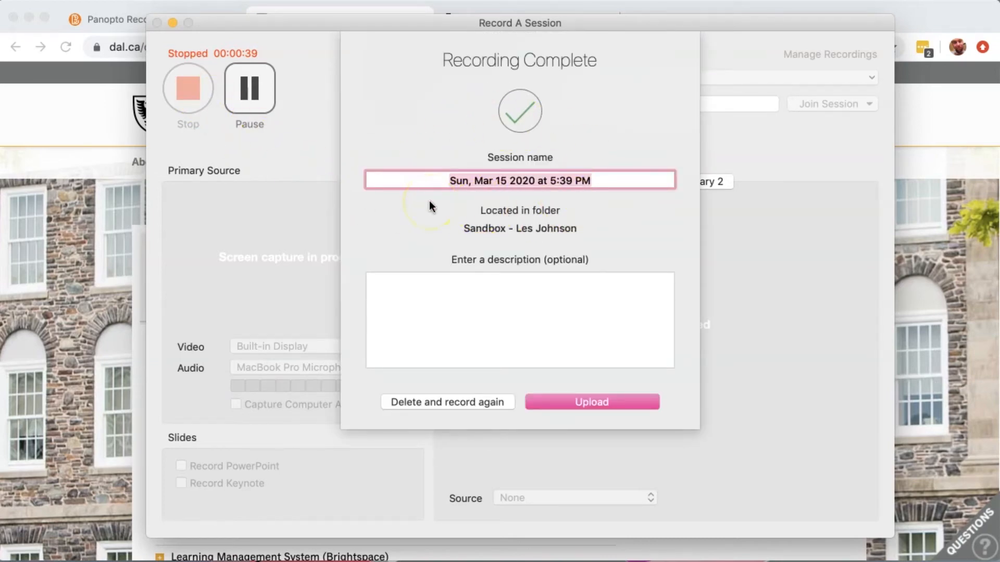
type("Video Sample 2")
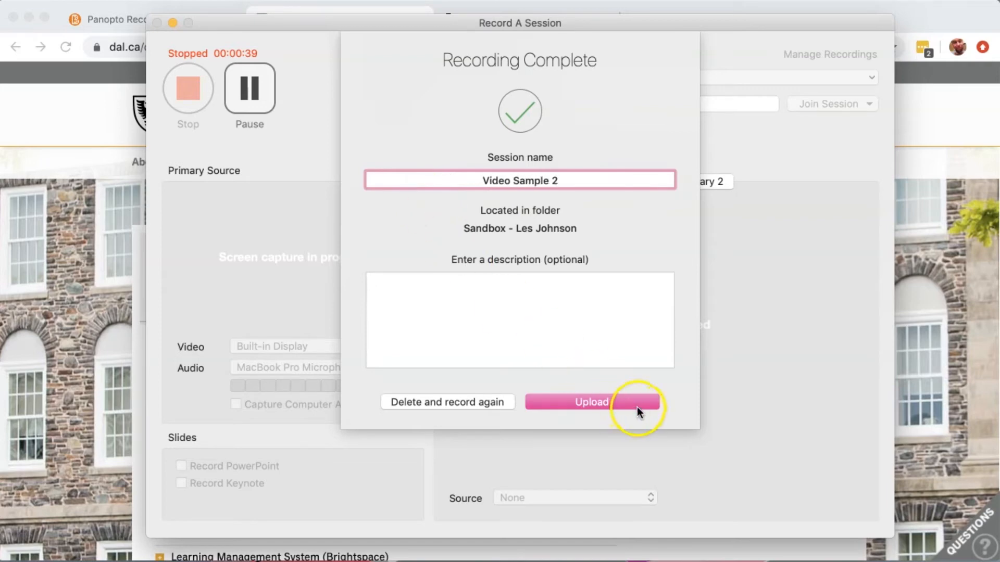
left_click(591, 402)
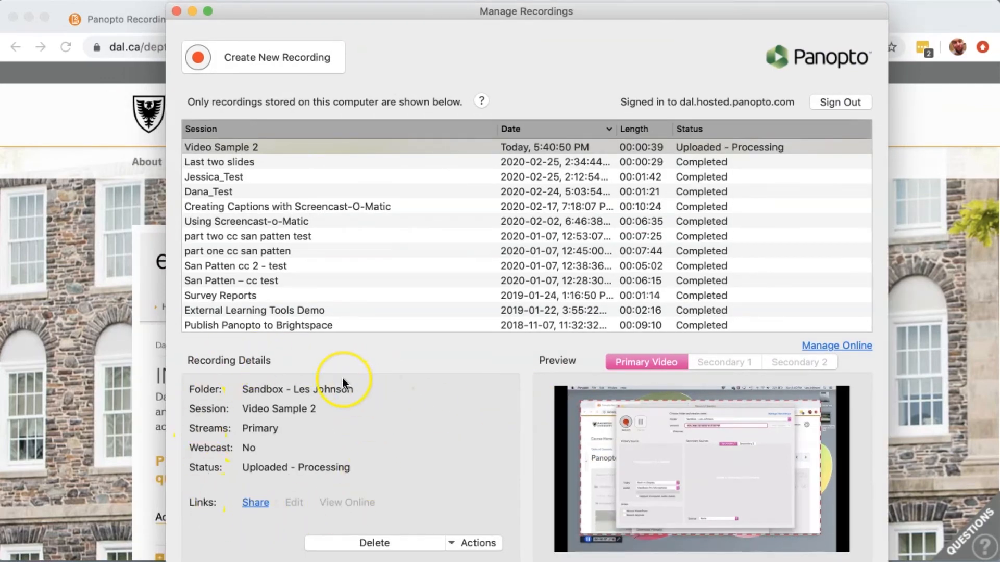
mouse_move(272, 111)
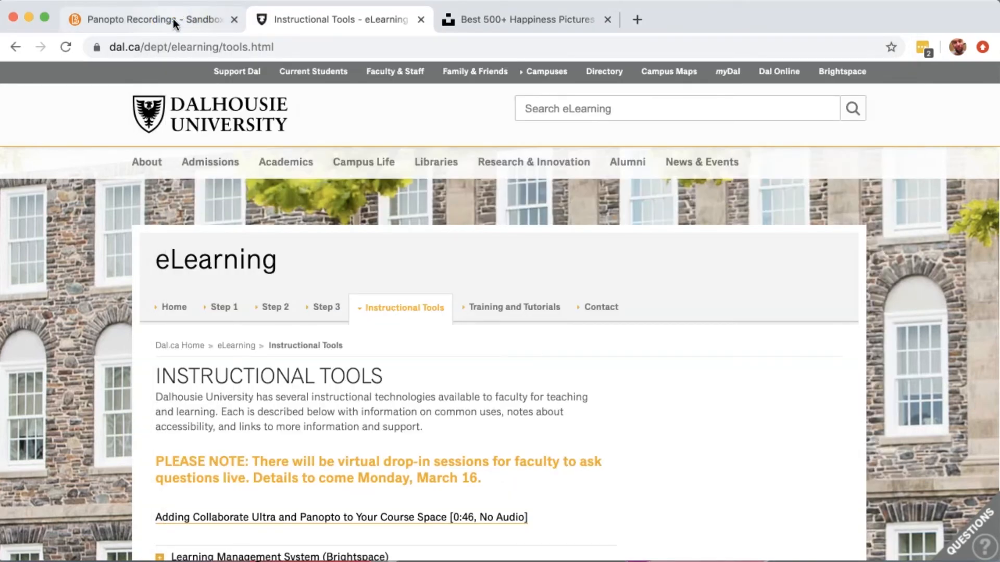
Step: Reload Panopto Recordings, open Video Sample 2 in the editor and jump to about 0:11
left_click(147, 19)
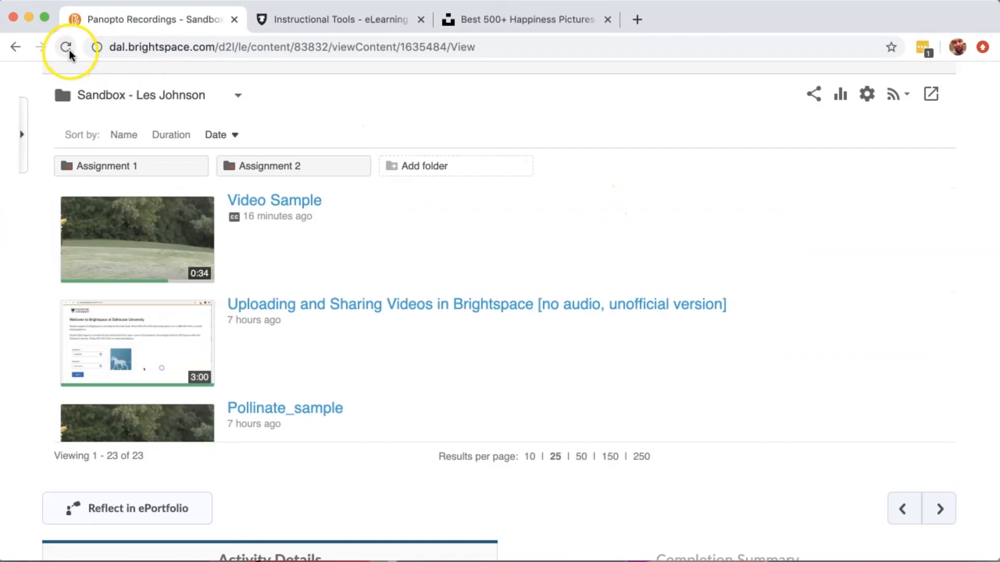
left_click(66, 47)
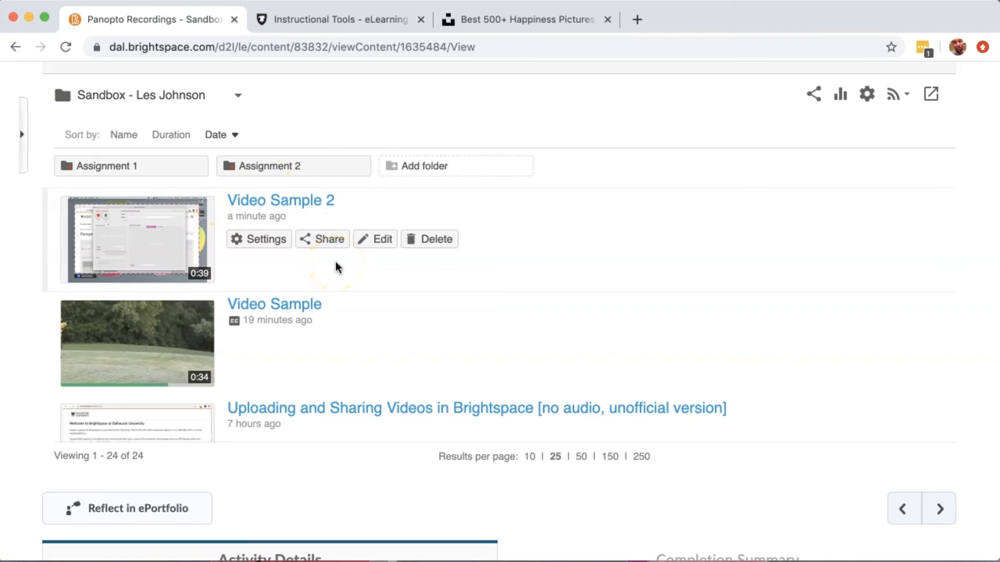
left_click(376, 239)
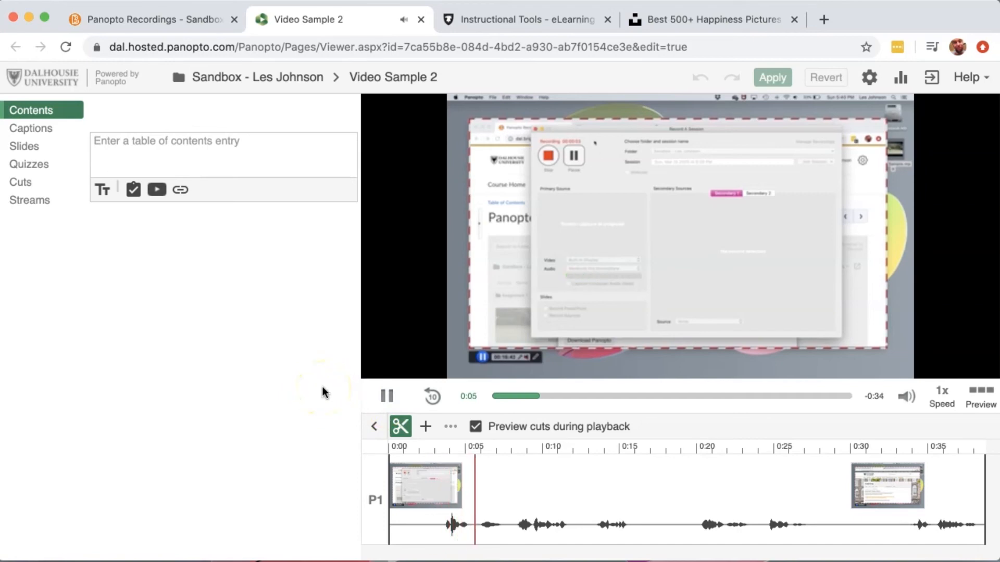
left_click(567, 485)
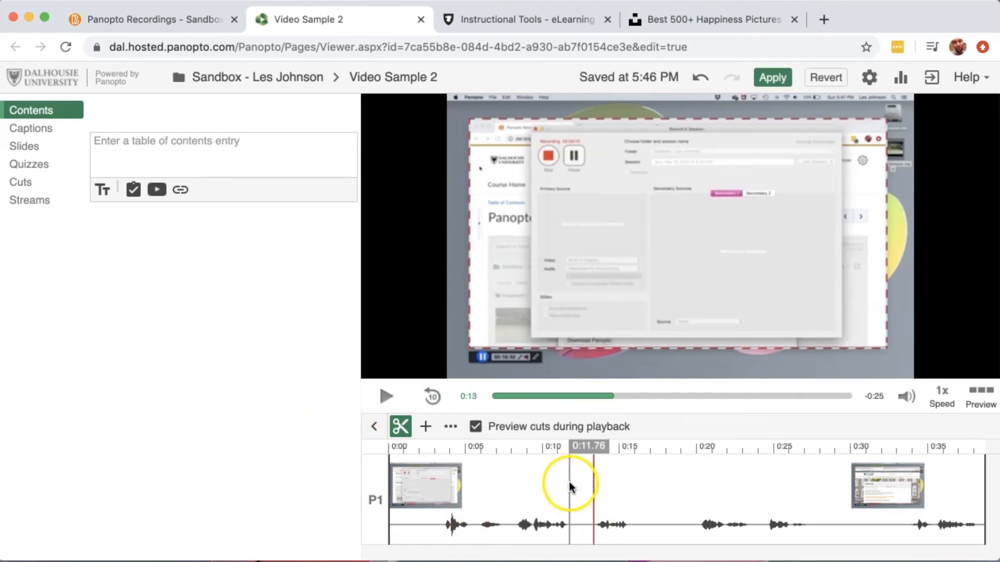